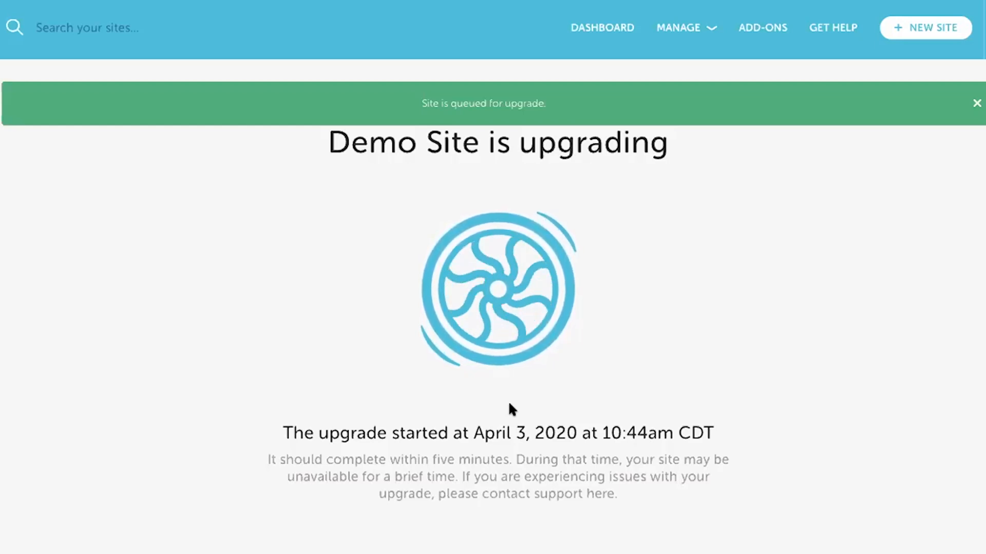
{"action": "mouse_move", "coordinate": [528, 357]}
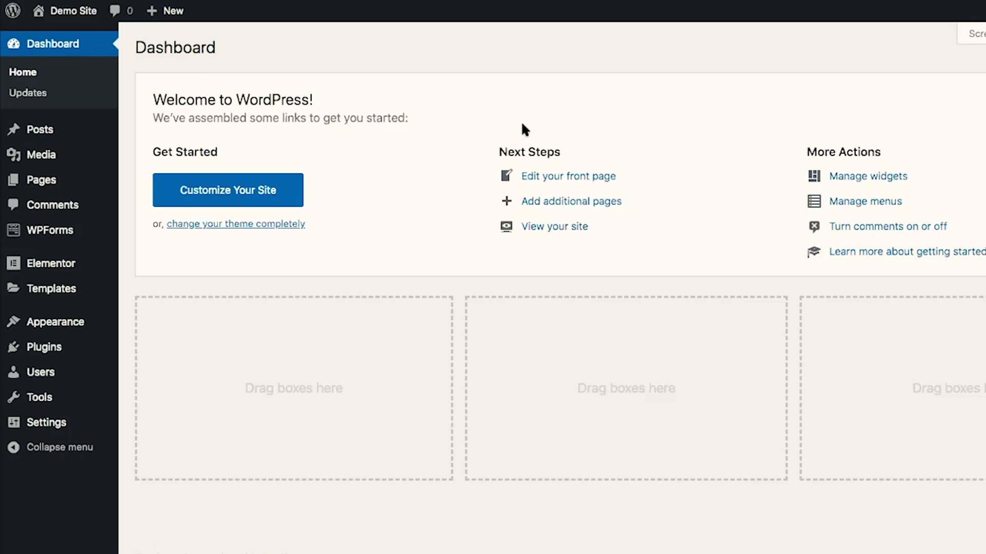
{"action": "mouse_move", "coordinate": [496, 117]}
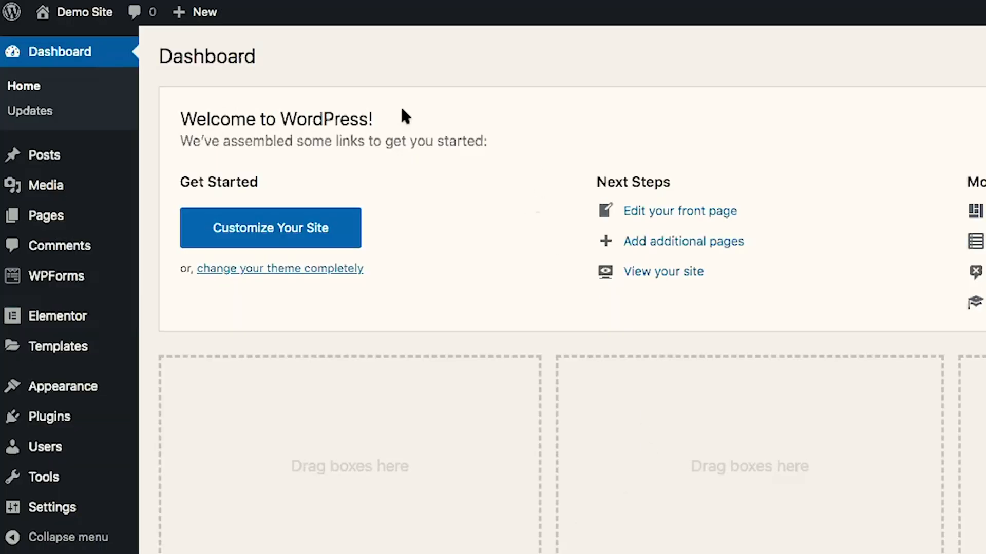
Create a new post from the admin bar's + New menu
{"action": "left_click", "coordinate": [204, 11]}
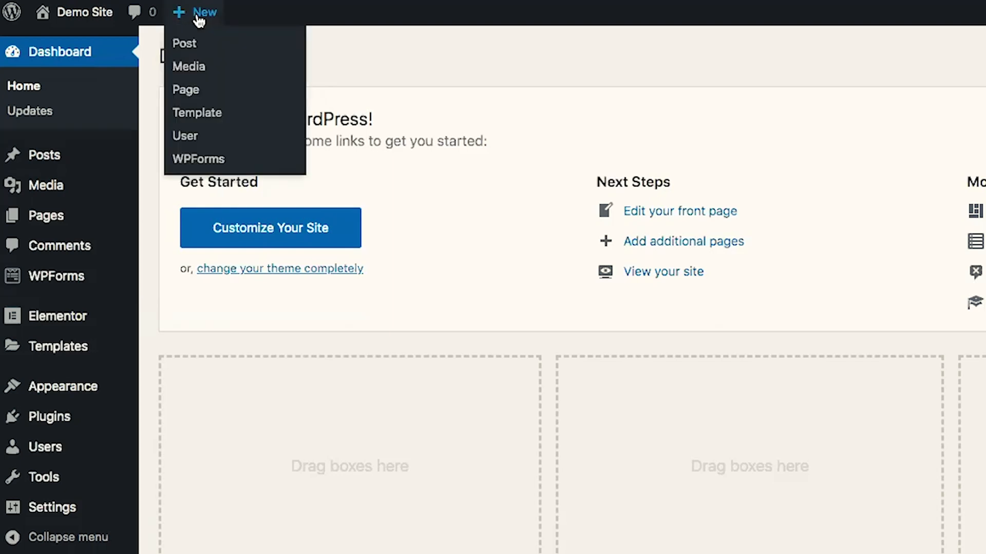
{"action": "mouse_move", "coordinate": [184, 43]}
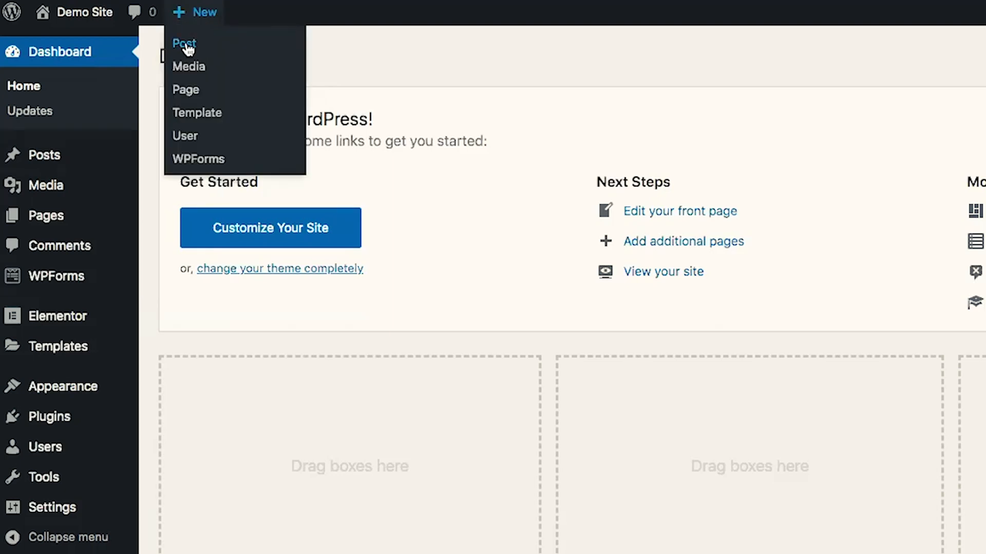
{"action": "left_click", "coordinate": [184, 43]}
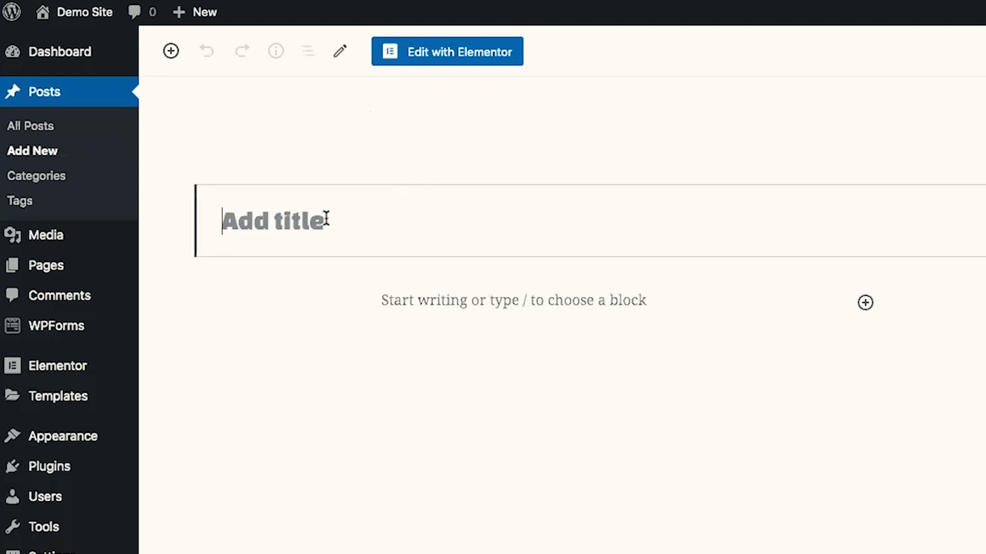
Insert a TikTok embed block into the post body via the /tik slash command
{"action": "left_click", "coordinate": [421, 299]}
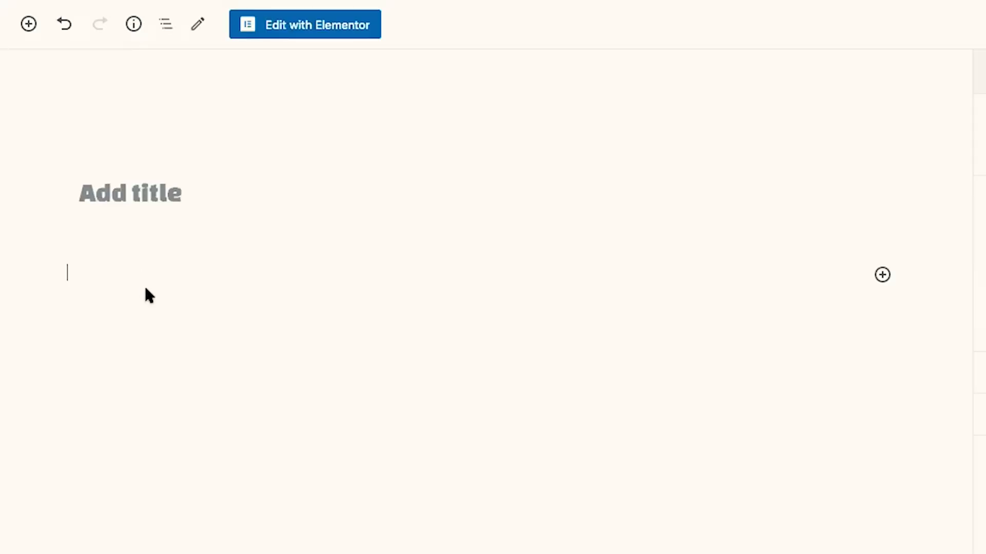
{"action": "type", "text": "/"}
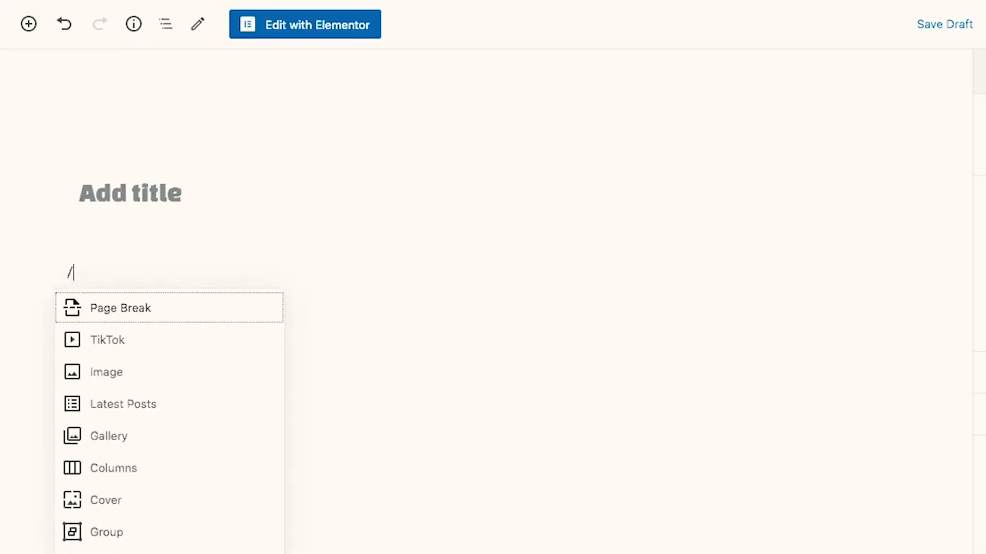
{"action": "type", "text": "tik"}
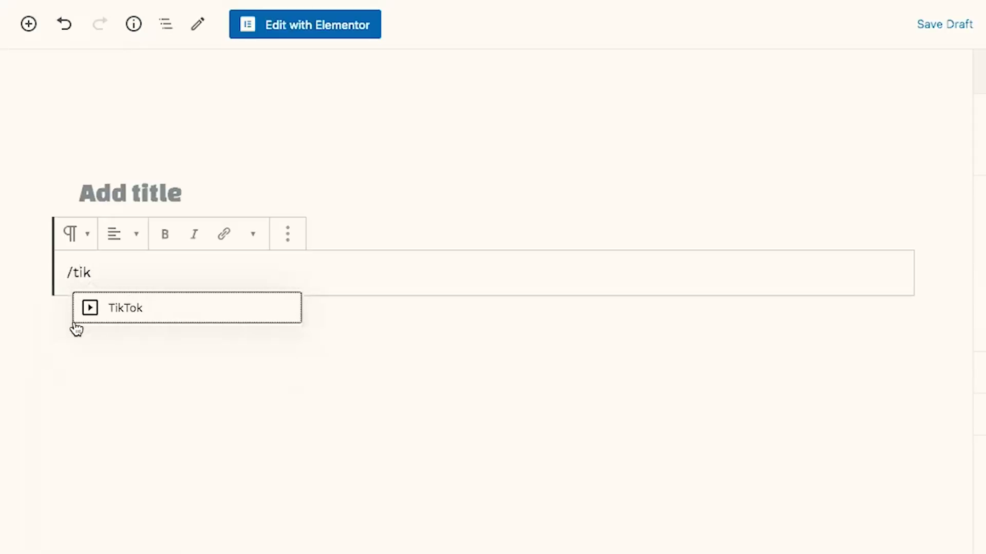
{"action": "left_click", "coordinate": [124, 308]}
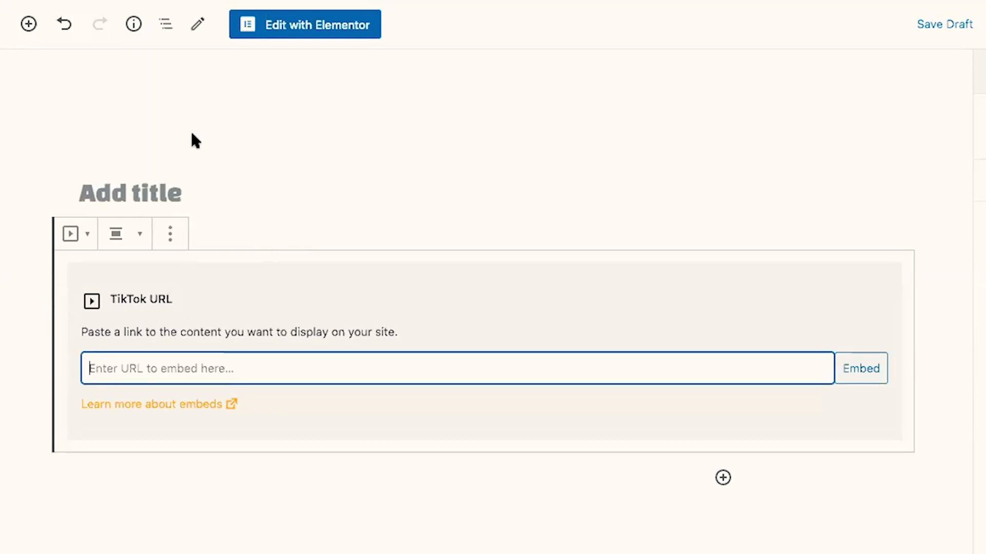
{"action": "left_click", "coordinate": [28, 24]}
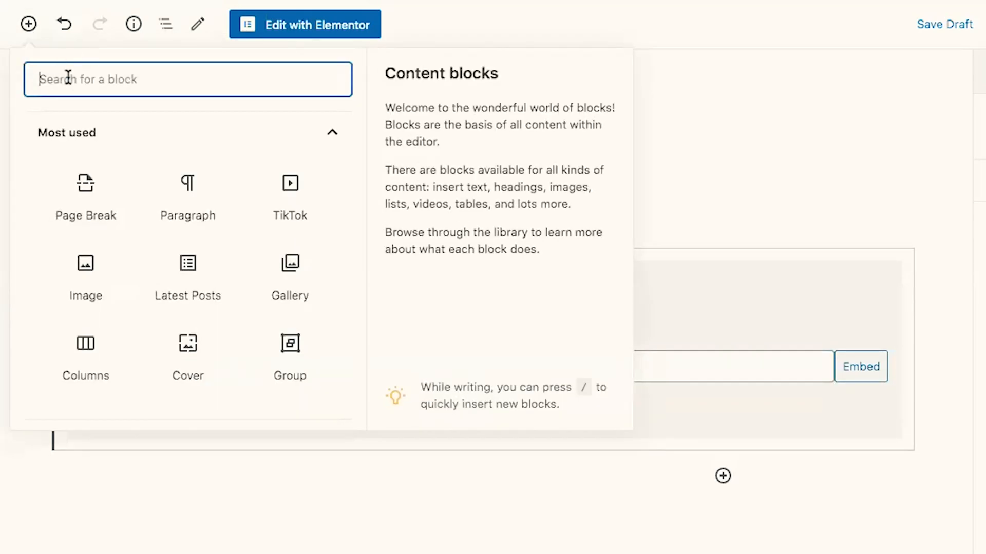
{"action": "type", "text": "tik"}
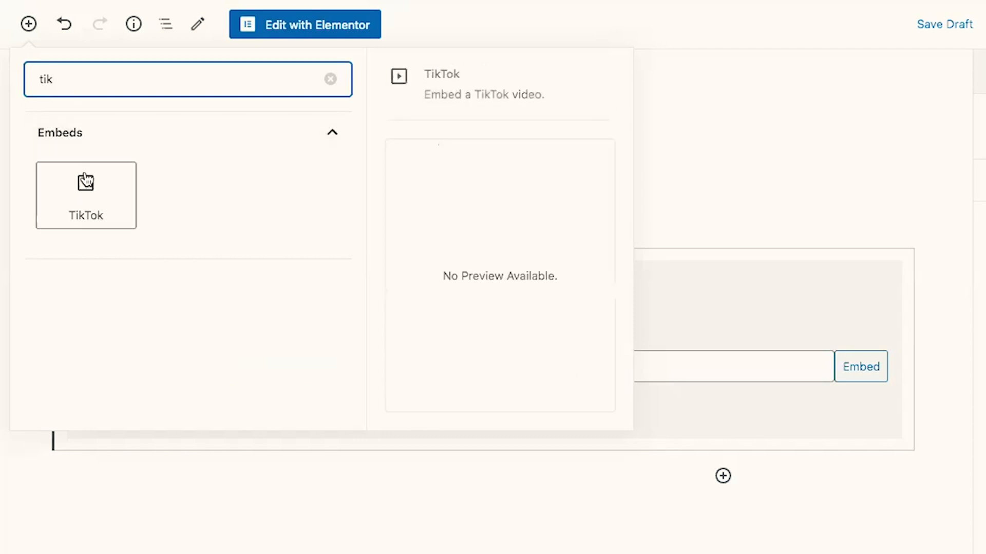
{"action": "left_click", "coordinate": [86, 195]}
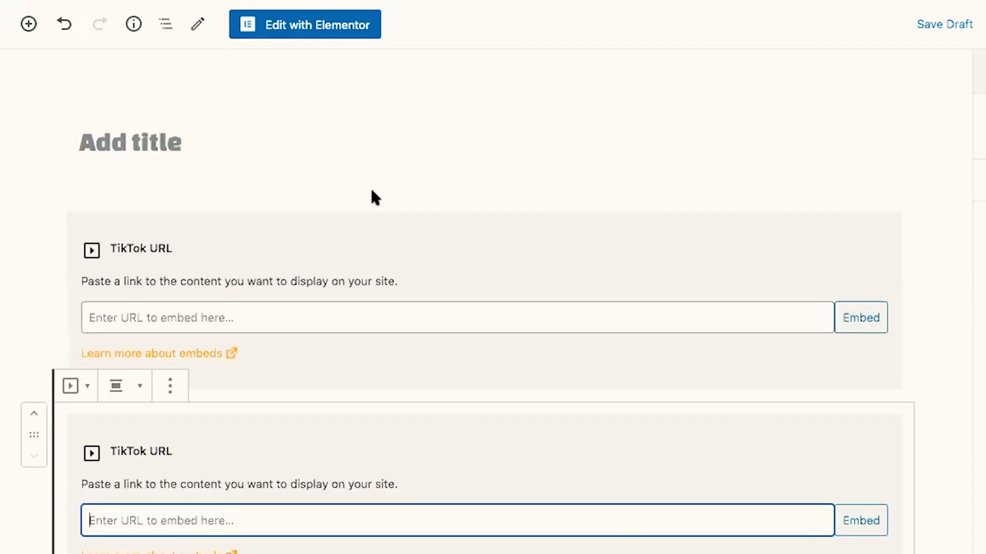
{"action": "left_click", "coordinate": [169, 386]}
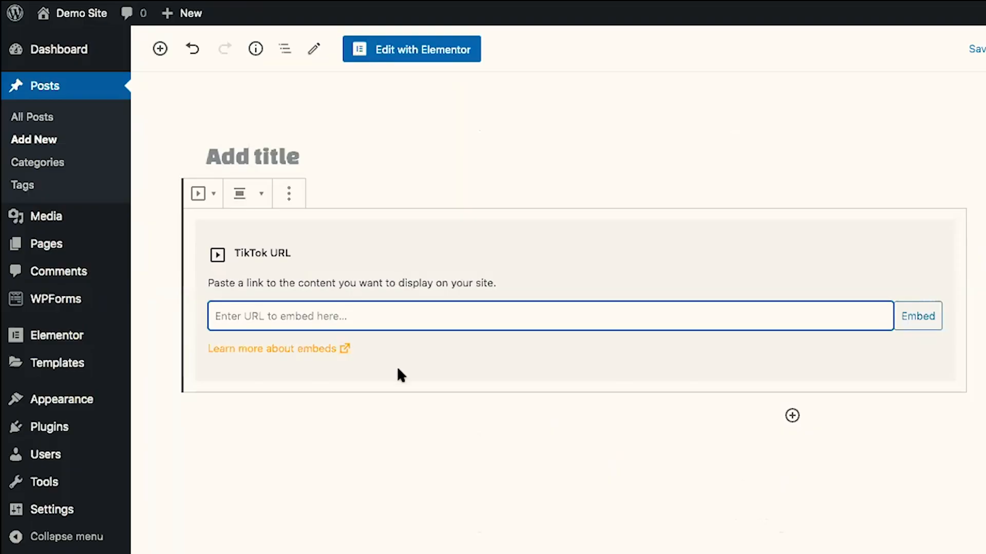
{"action": "type", "text": "https://www.tiktok.com/@jen_franklin/video/6796825583947910406"}
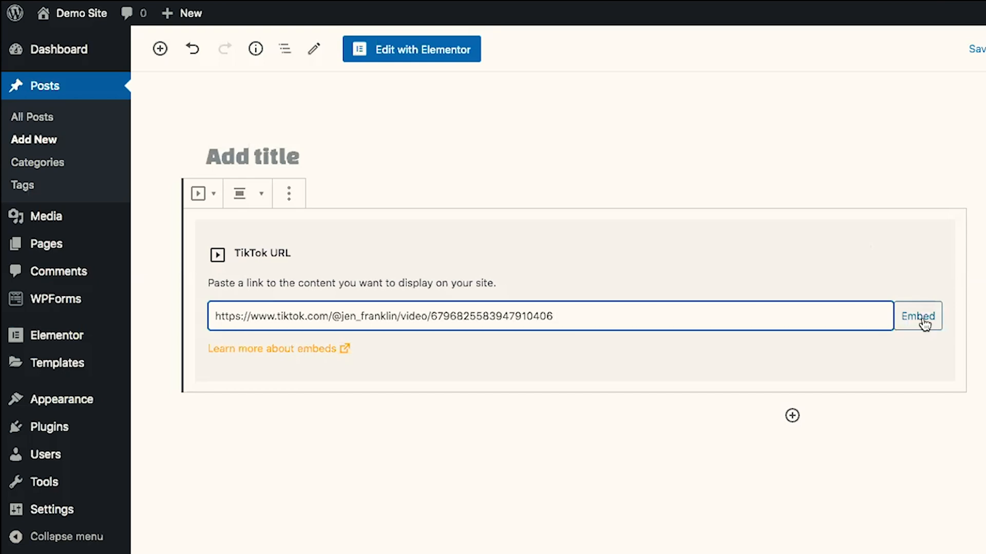
{"action": "left_click", "coordinate": [917, 315]}
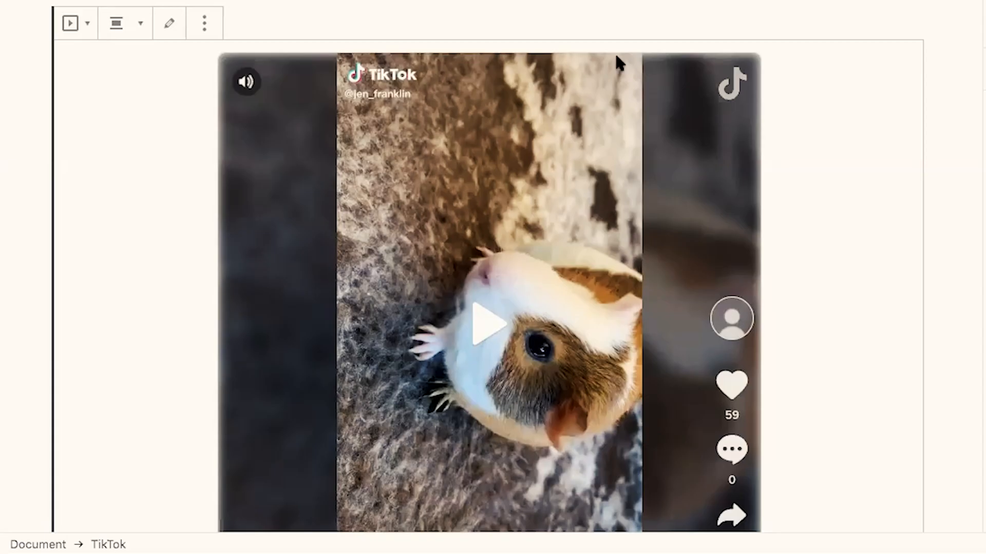
Publish the untitled post and confirm in the pre-publish panel
{"action": "left_click", "coordinate": [858, 28]}
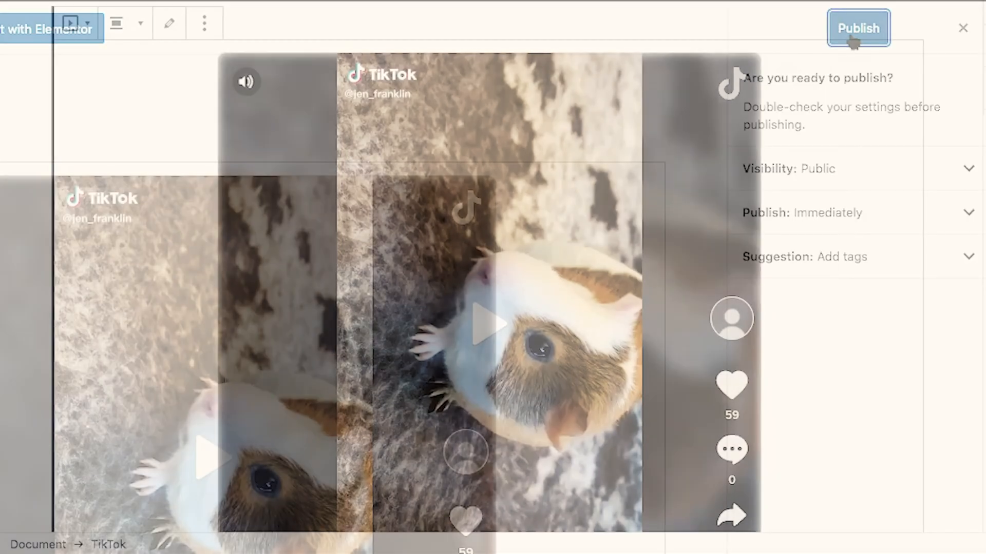
{"action": "left_click", "coordinate": [857, 27]}
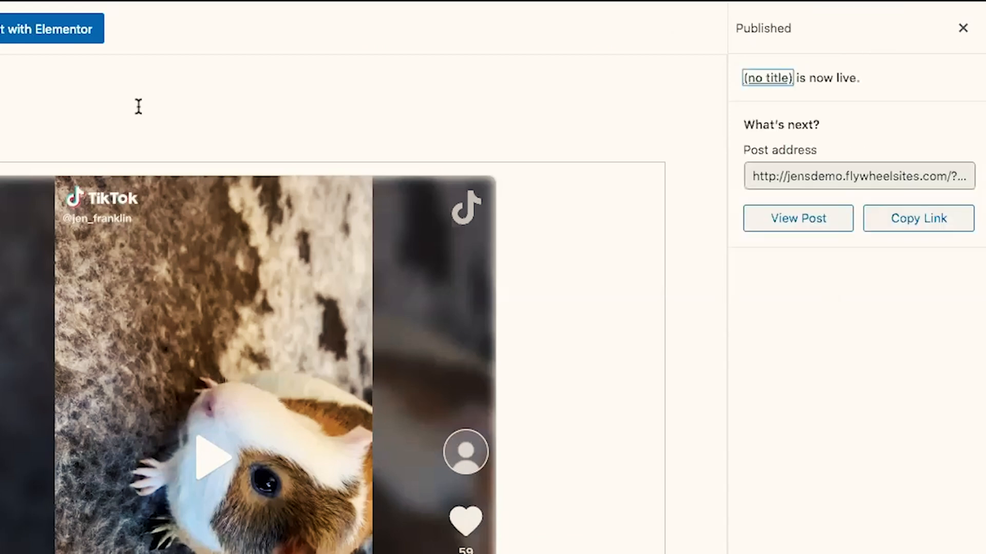